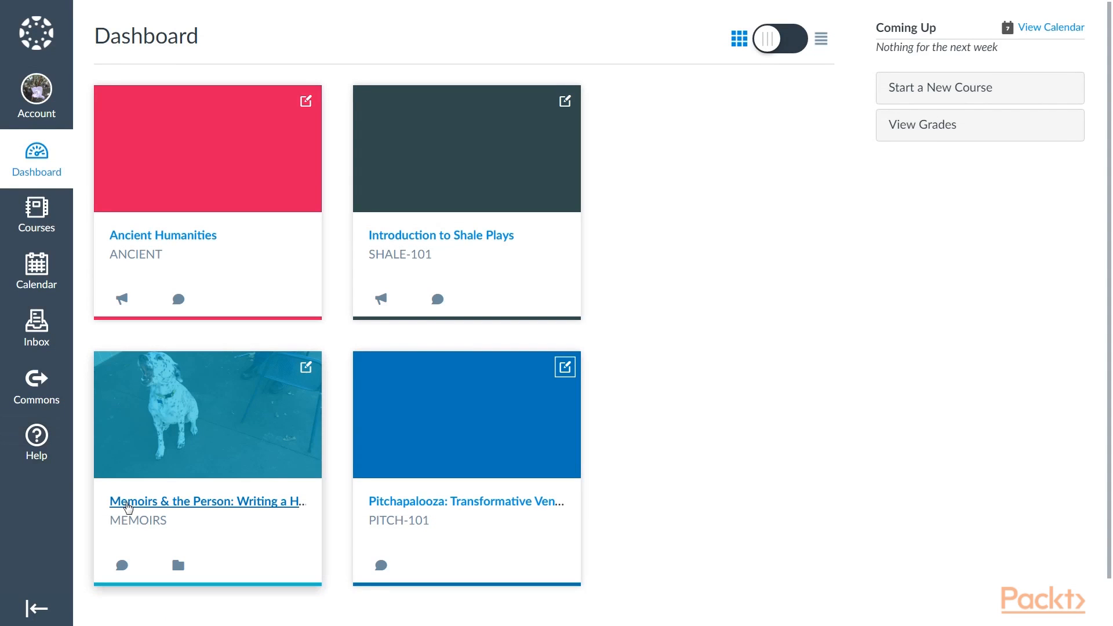
Step: Open the 'Memoirs & the Person: Writing a Heart Journal' course card from the Dashboard
left_click(205, 501)
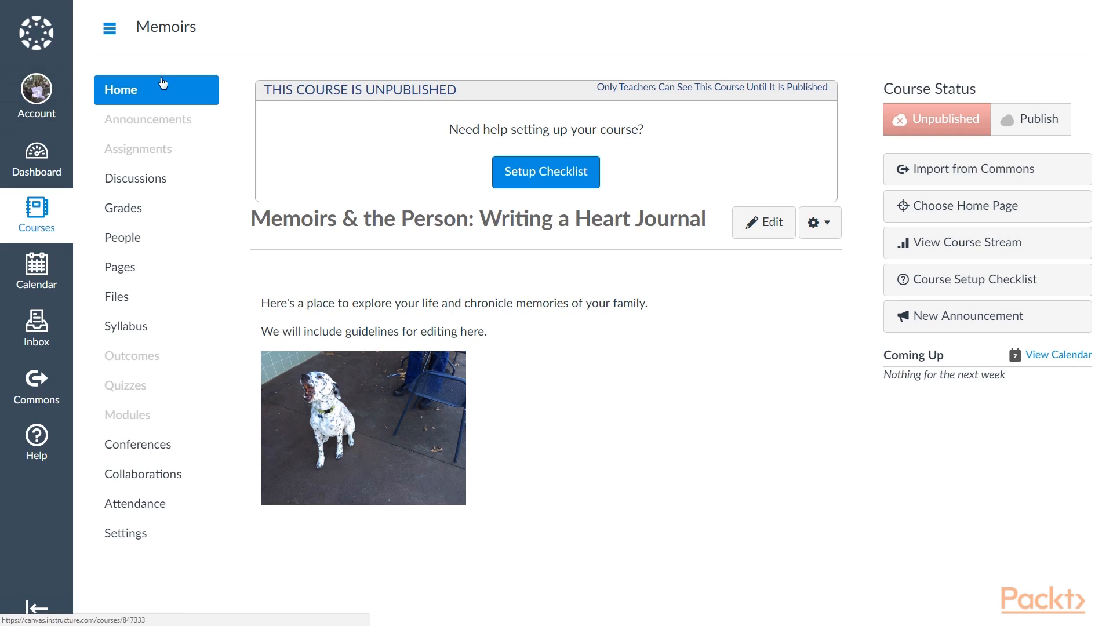
mouse_move(498, 330)
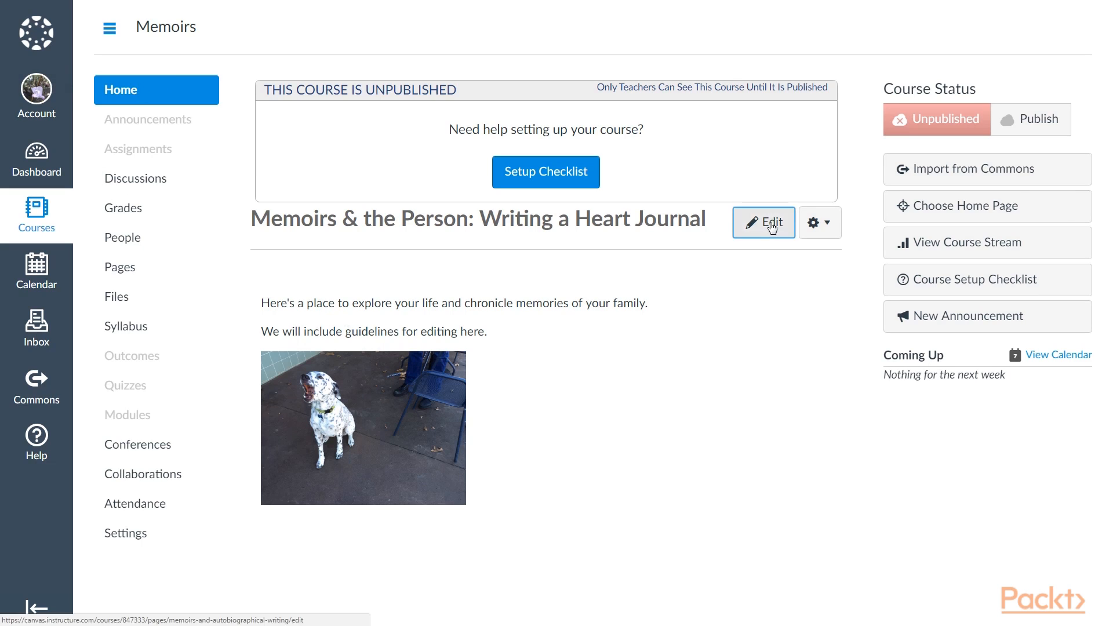
Step: Put the Memoirs home page into edit mode, then go to Collaborations
left_click(763, 222)
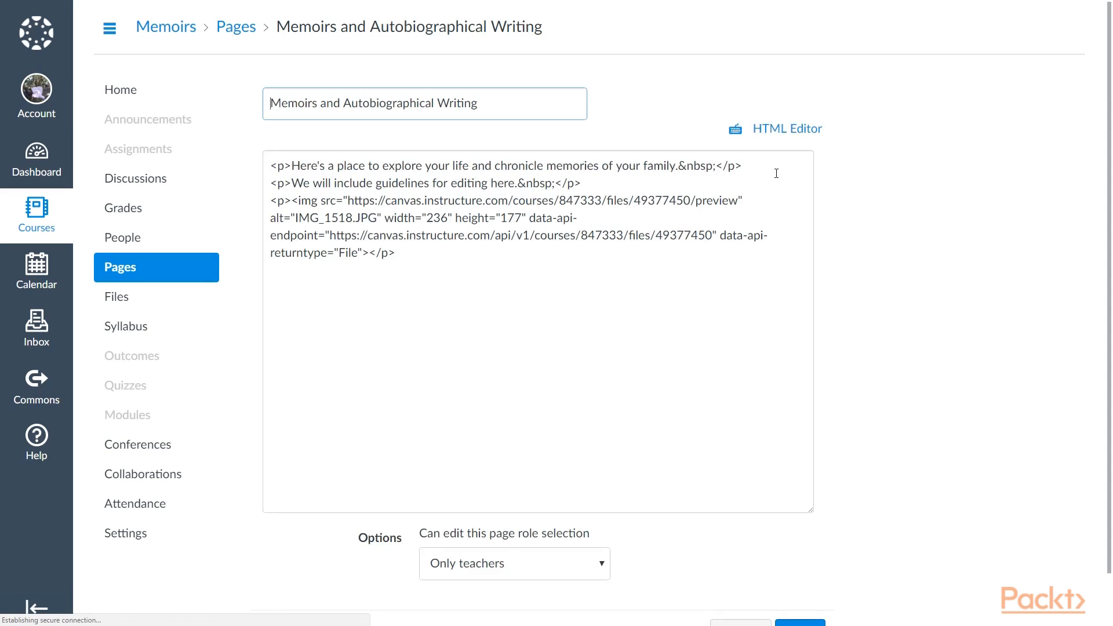
left_click(787, 129)
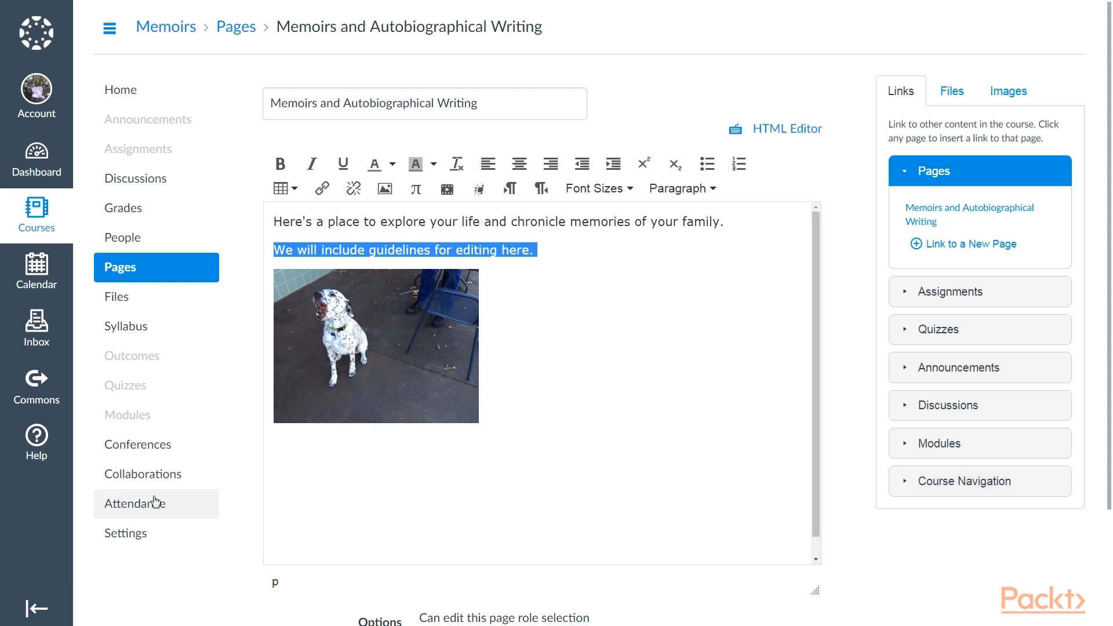
mouse_move(143, 474)
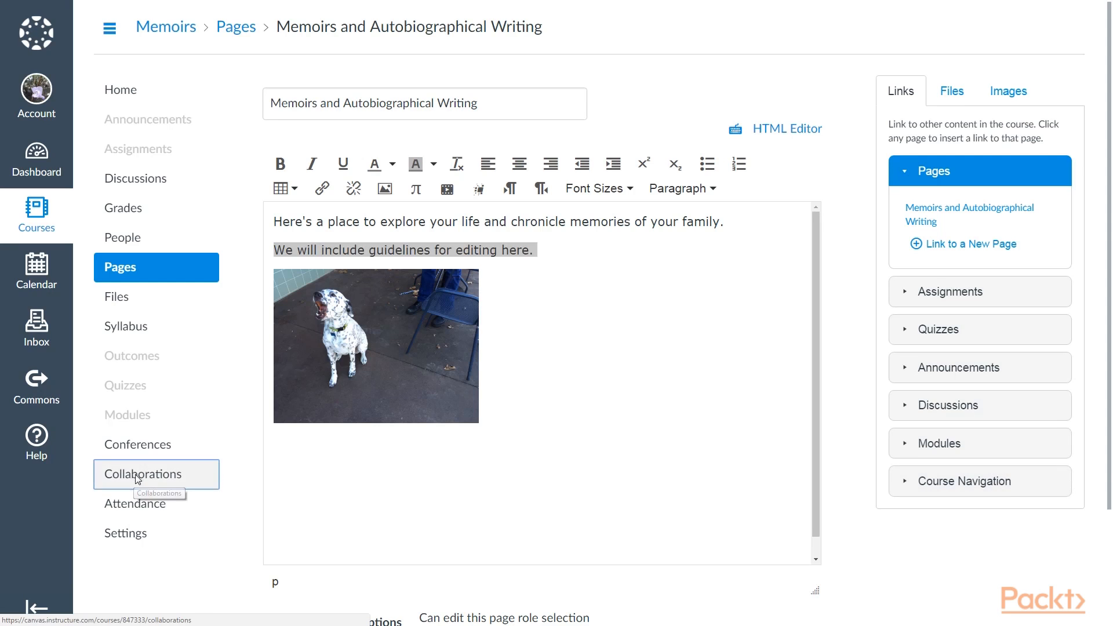
left_click(144, 474)
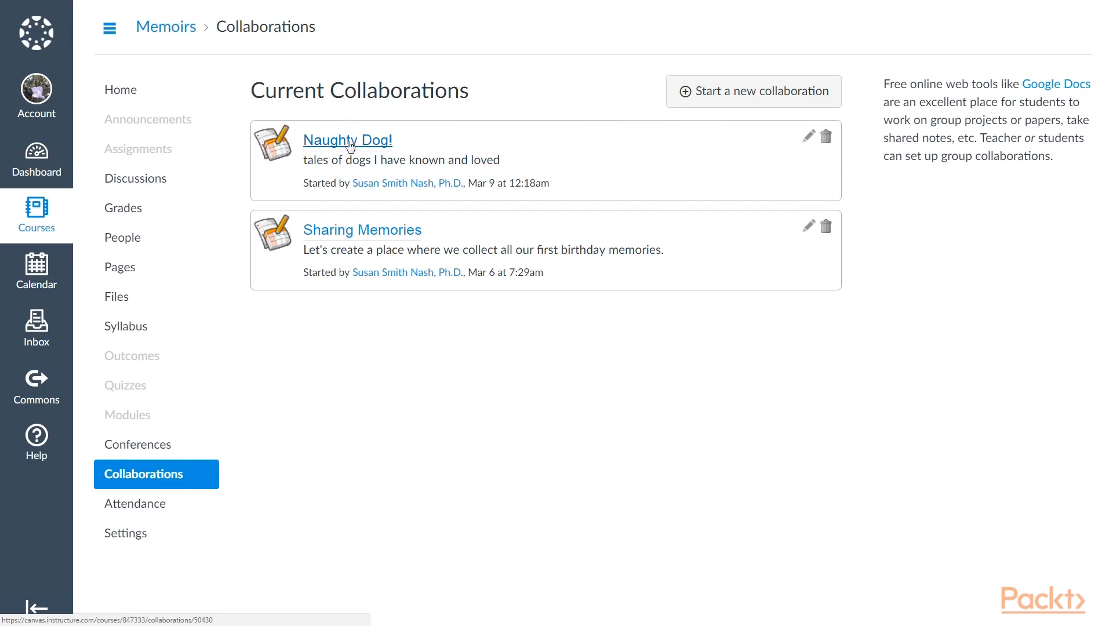
Step: Open the 'Naughty Dog!' collaboration as a Google Docs document
left_click(347, 139)
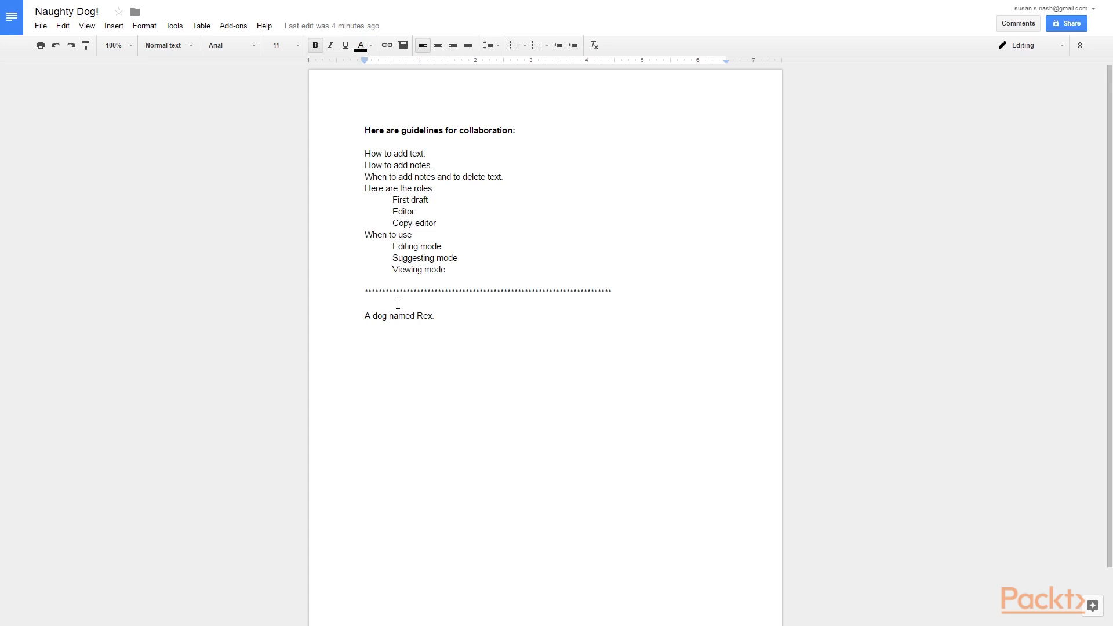
mouse_move(371, 201)
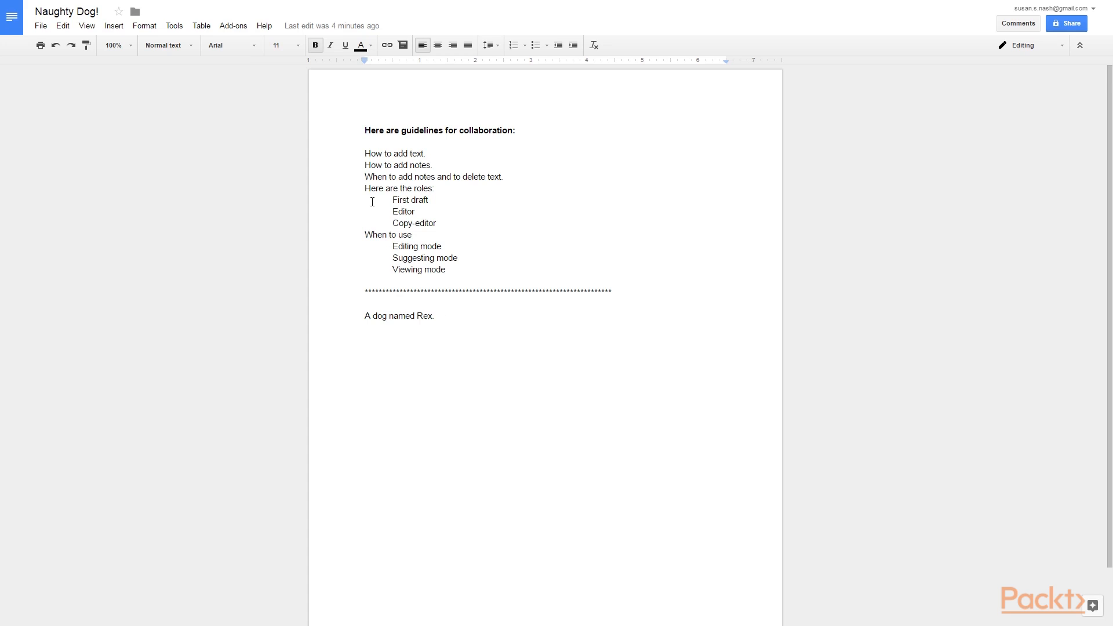
mouse_move(367, 161)
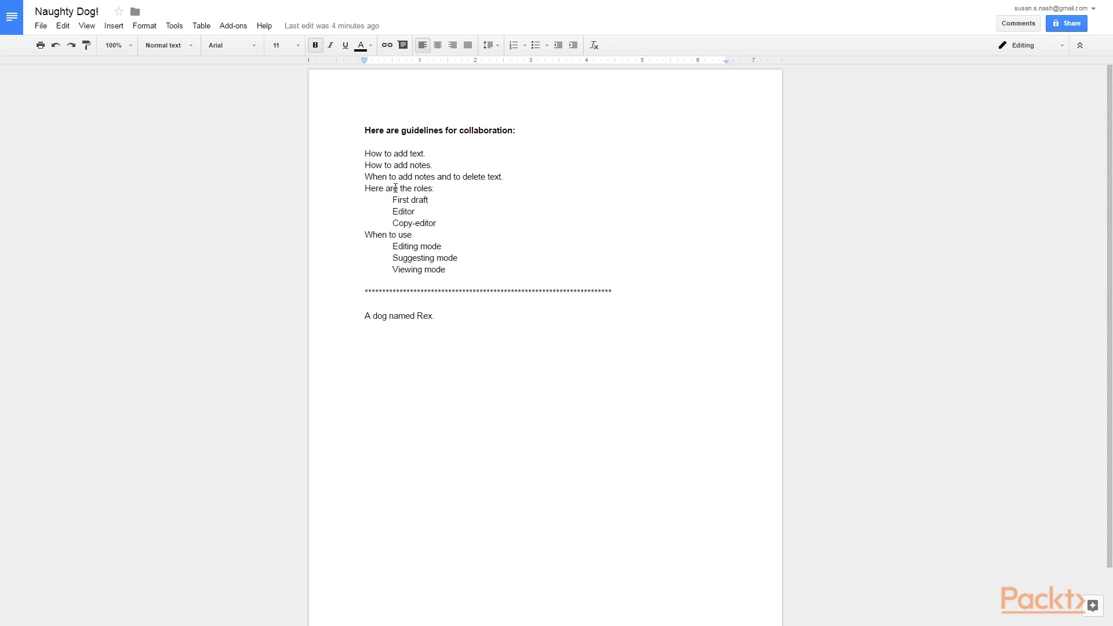
mouse_move(399, 246)
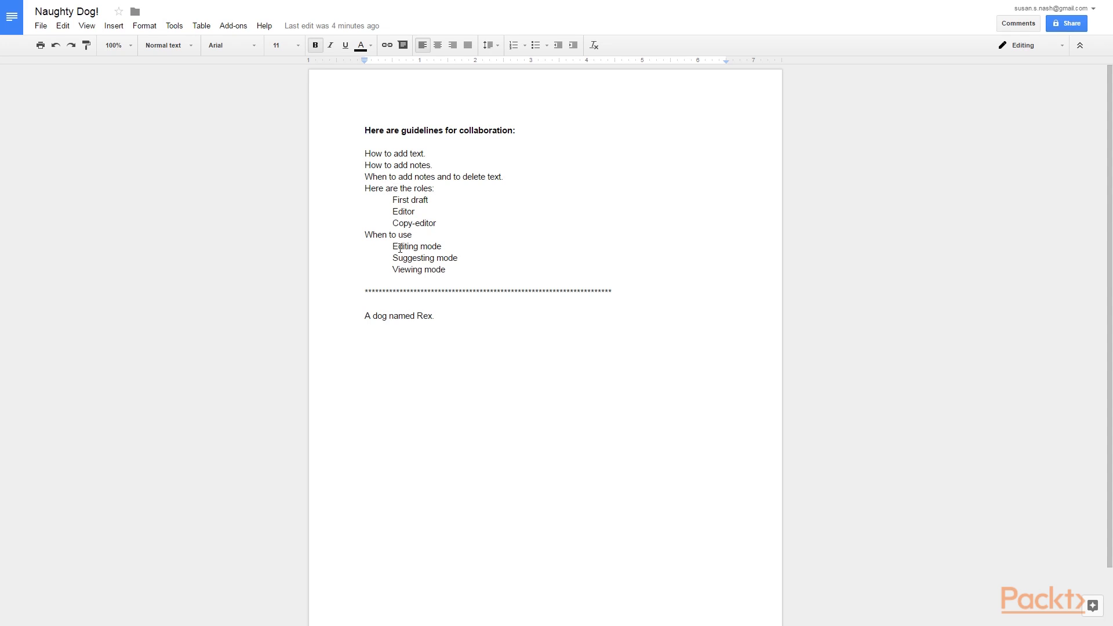
mouse_move(443, 286)
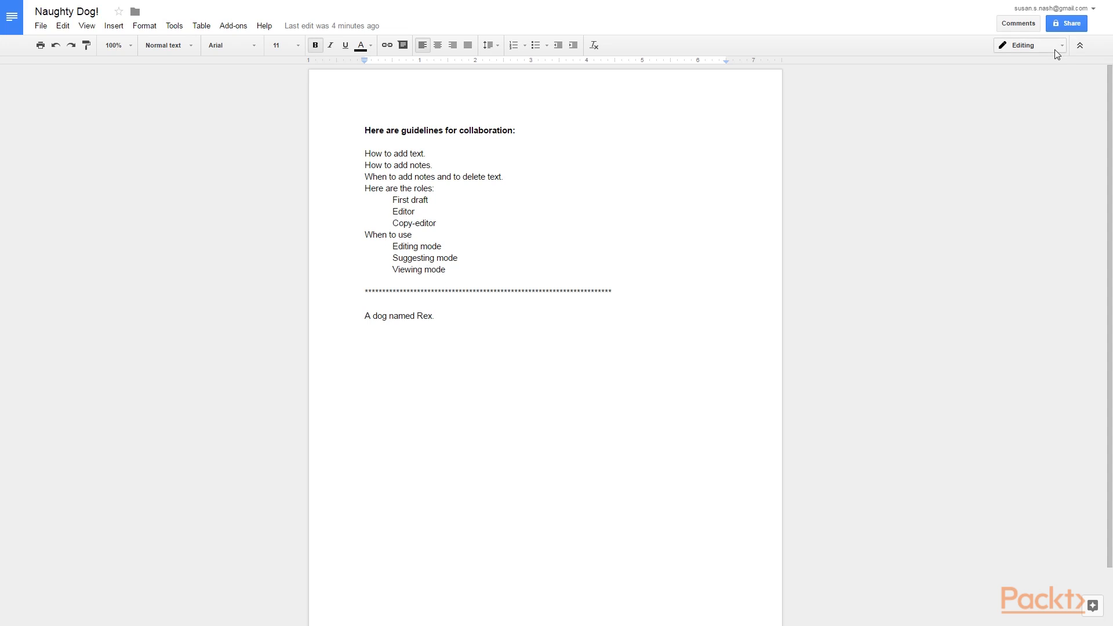
Step: Show the Editing, Suggesting and Viewing mode options for the 'Naughty Dog!' doc
left_click(1061, 45)
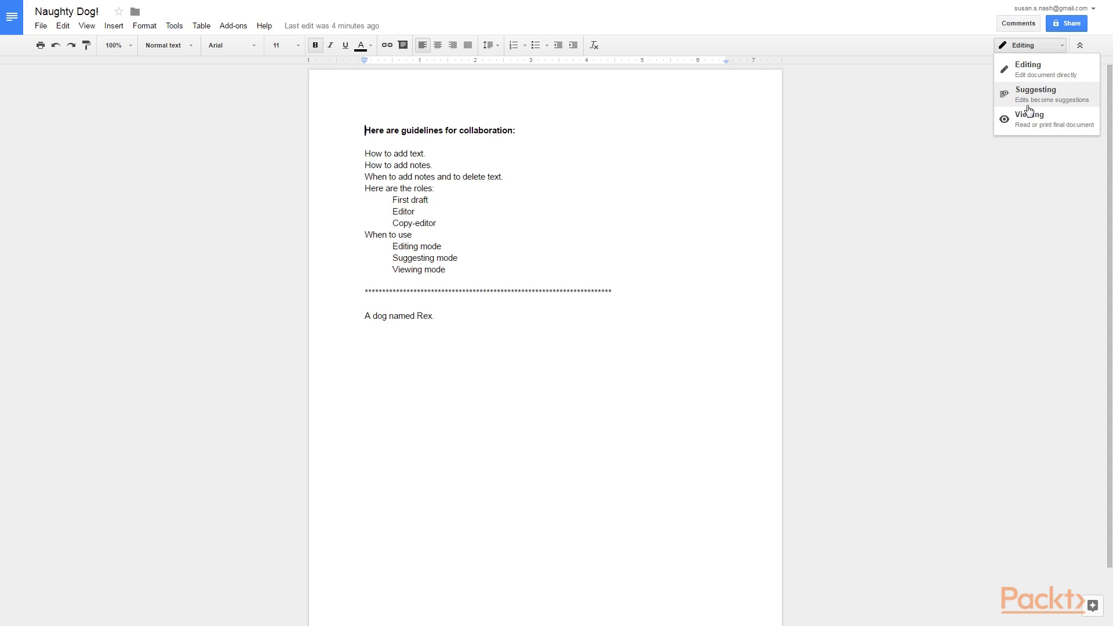
mouse_move(1044, 120)
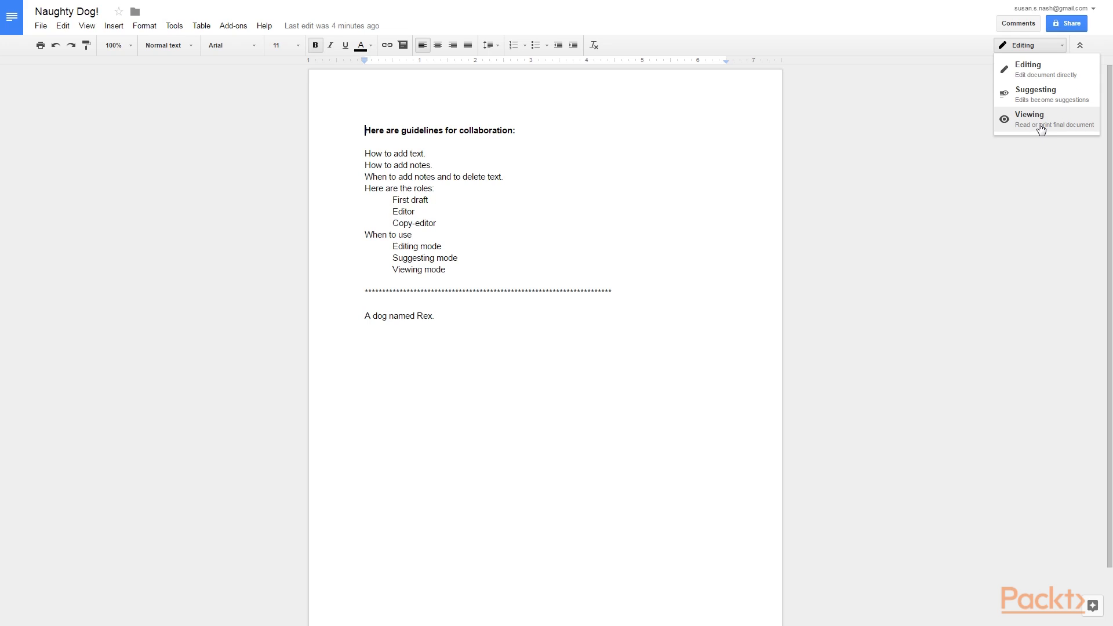
mouse_move(1019, 133)
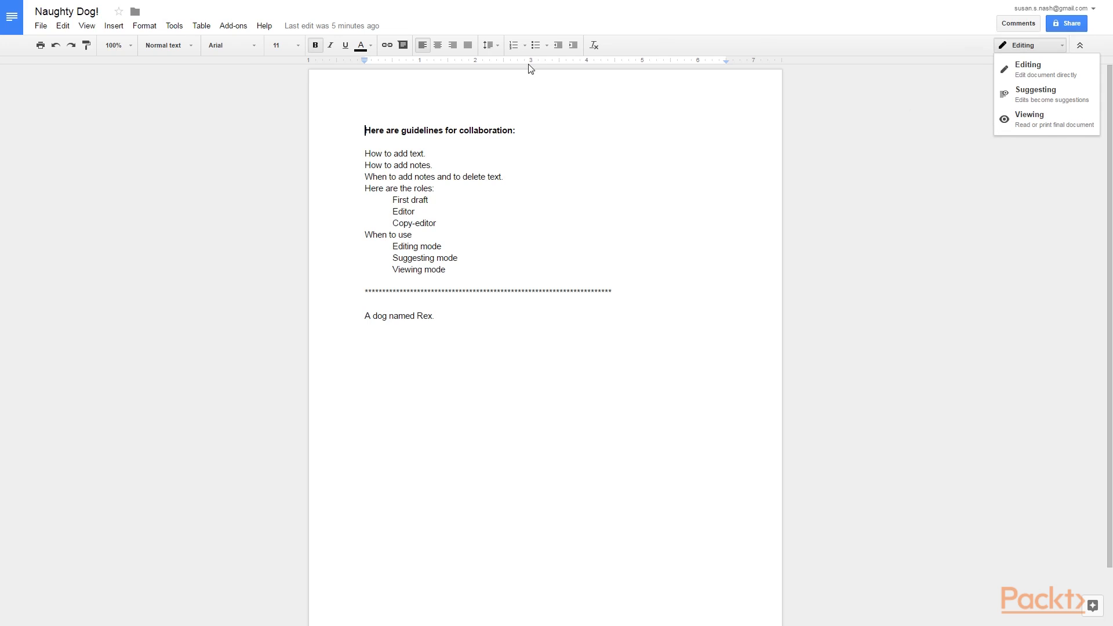
mouse_move(178, 92)
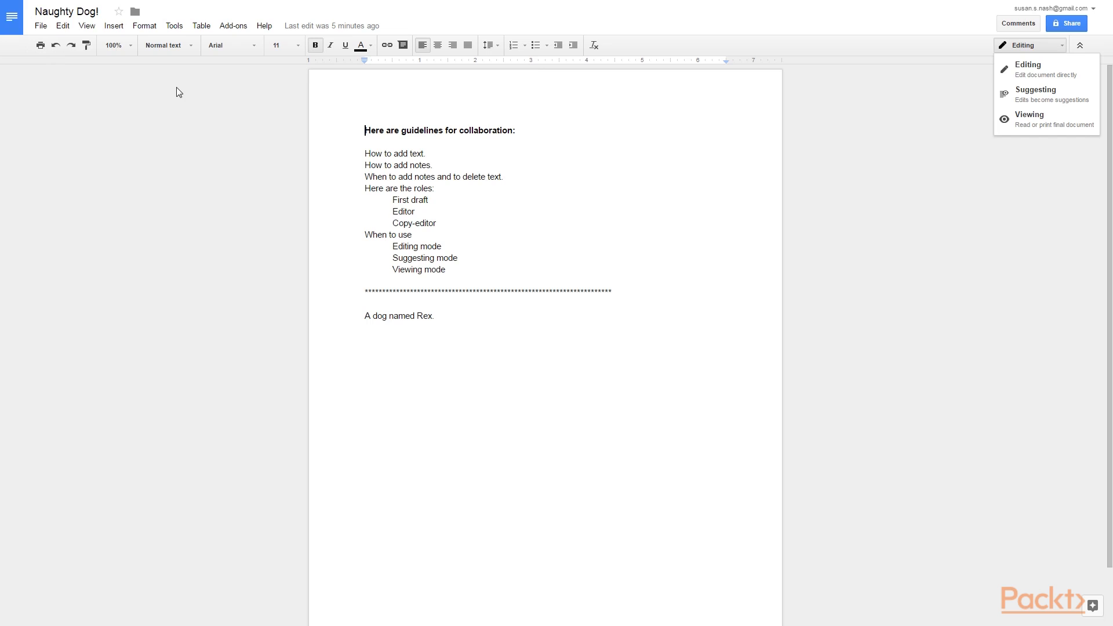